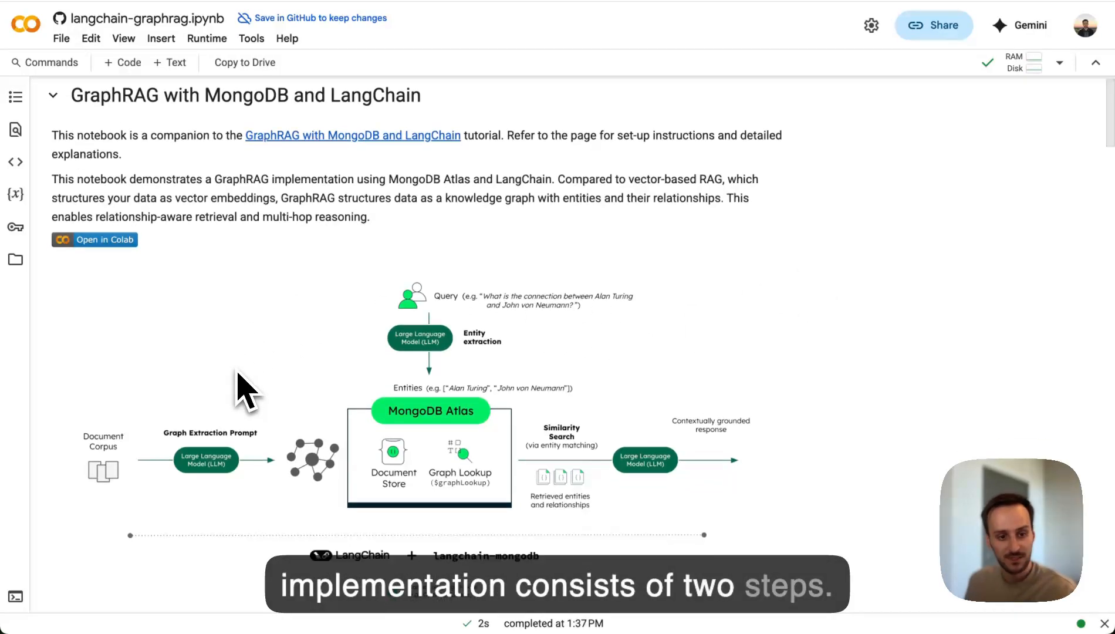
pyautogui.scroll(-3)
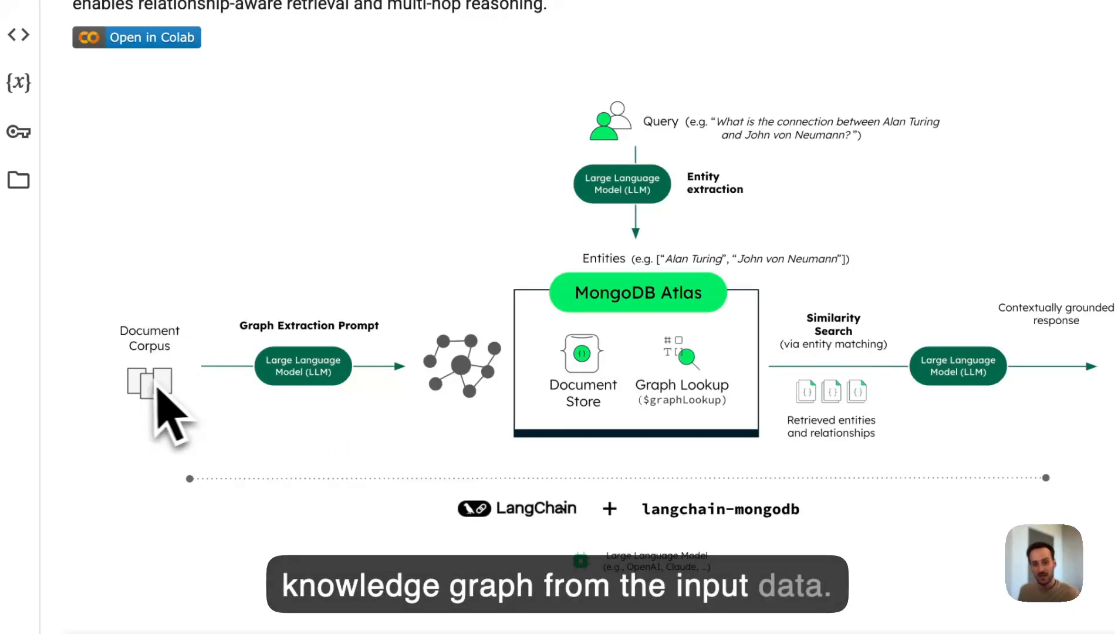
pyautogui.moveTo(327, 442)
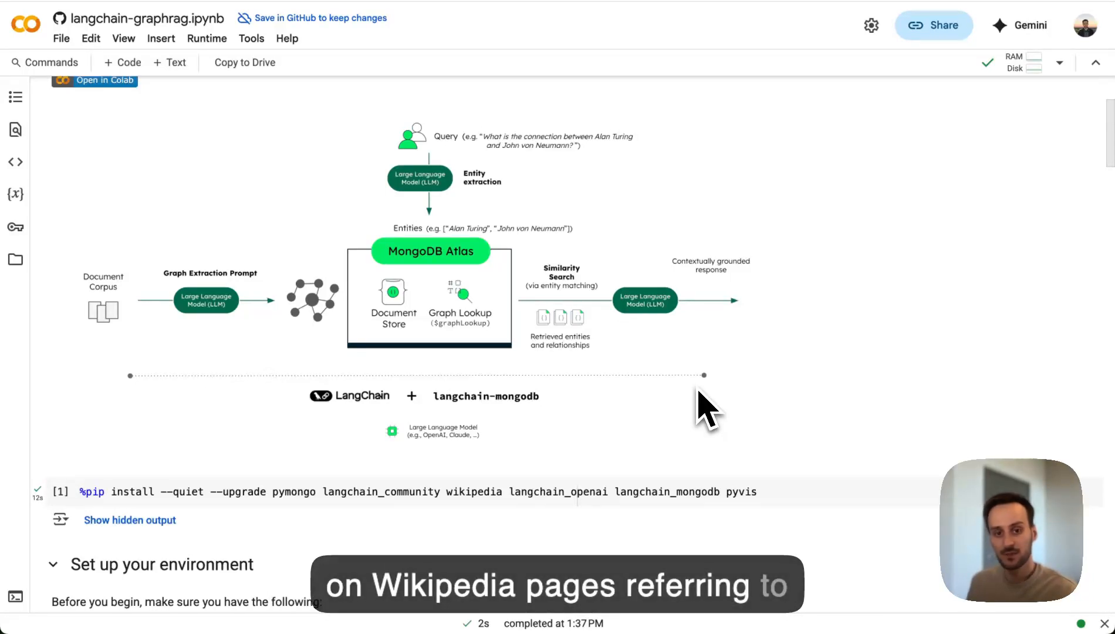
pyautogui.scroll(-3)
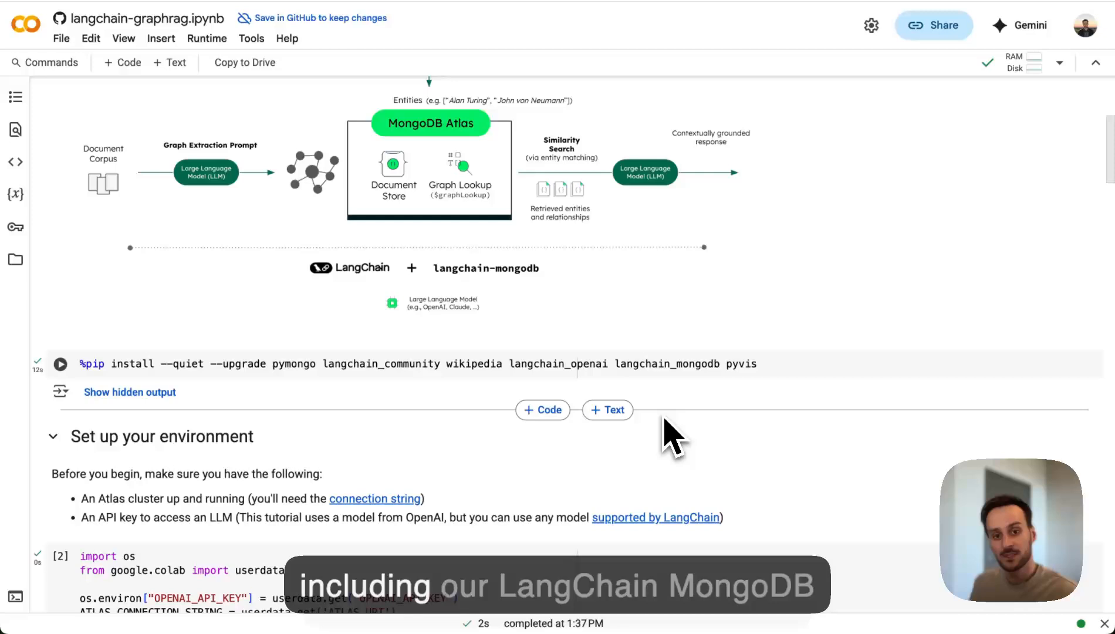
pyautogui.moveTo(646, 438)
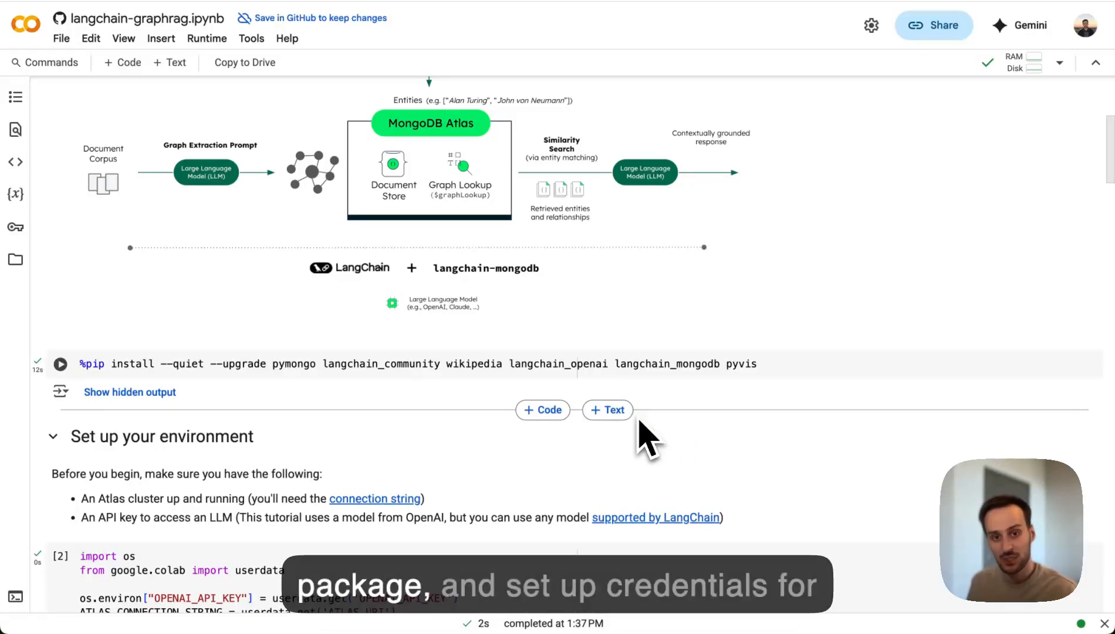
pyautogui.scroll(-3)
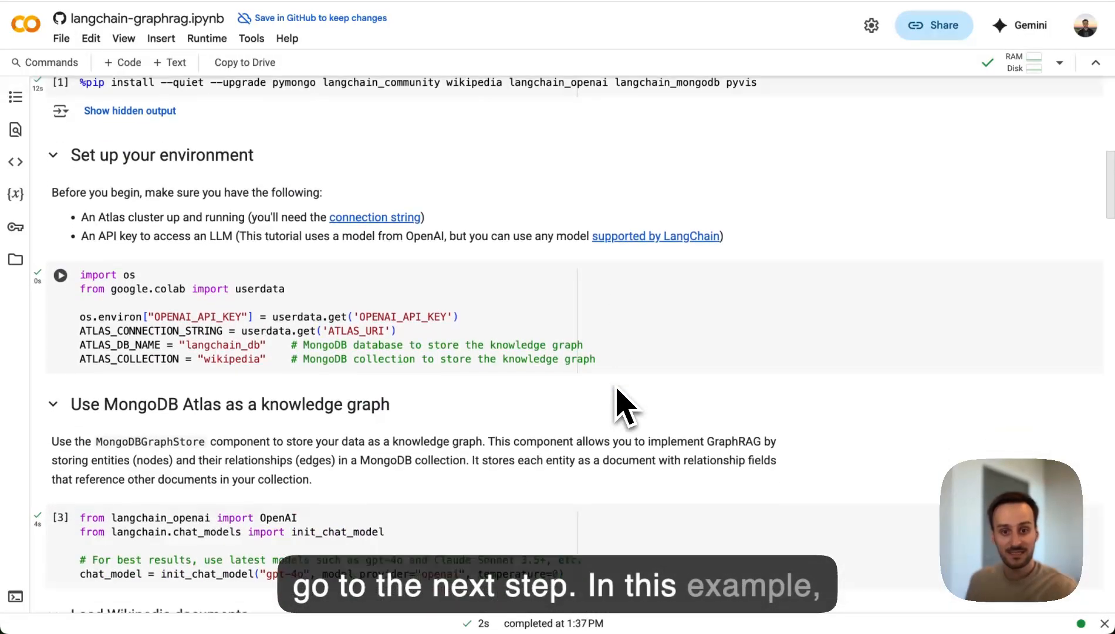
pyautogui.scroll(-3)
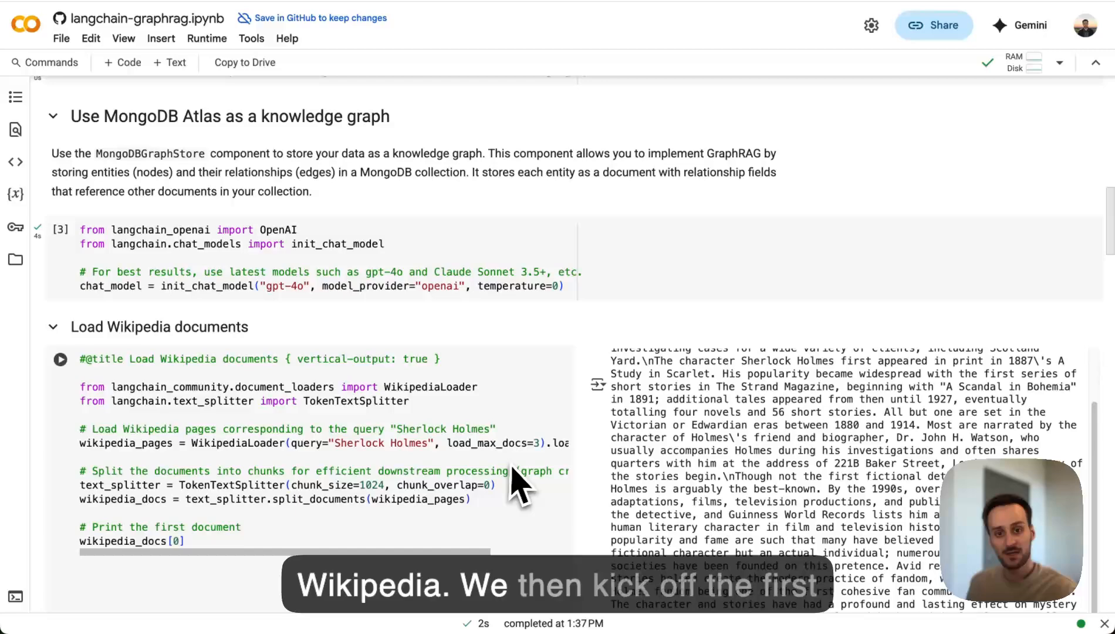
pyautogui.scroll(-3)
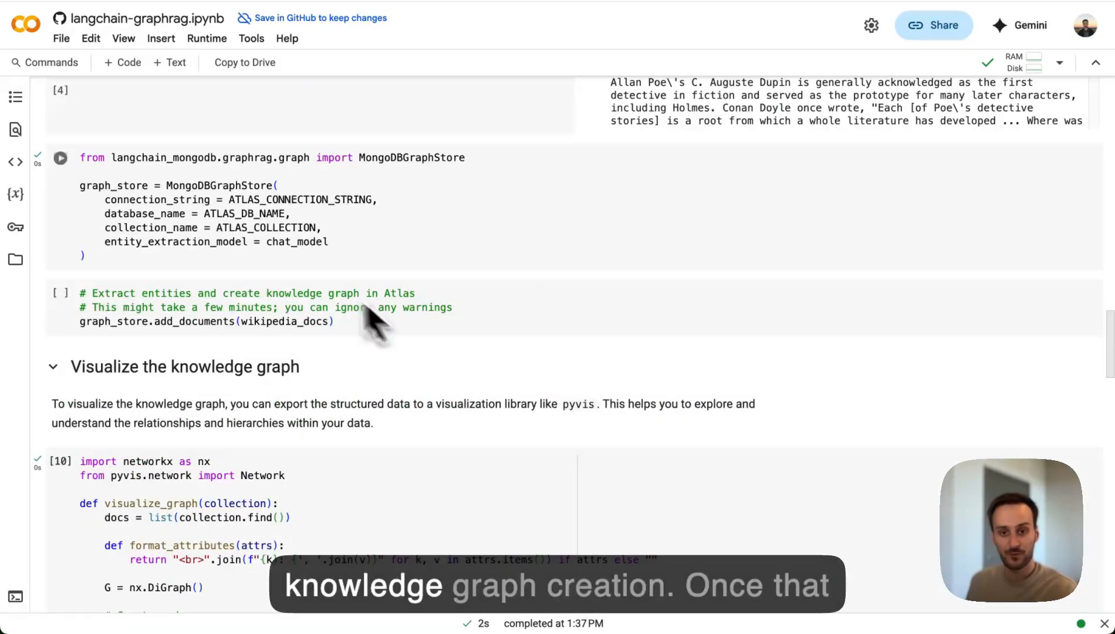
pyautogui.moveTo(291, 273)
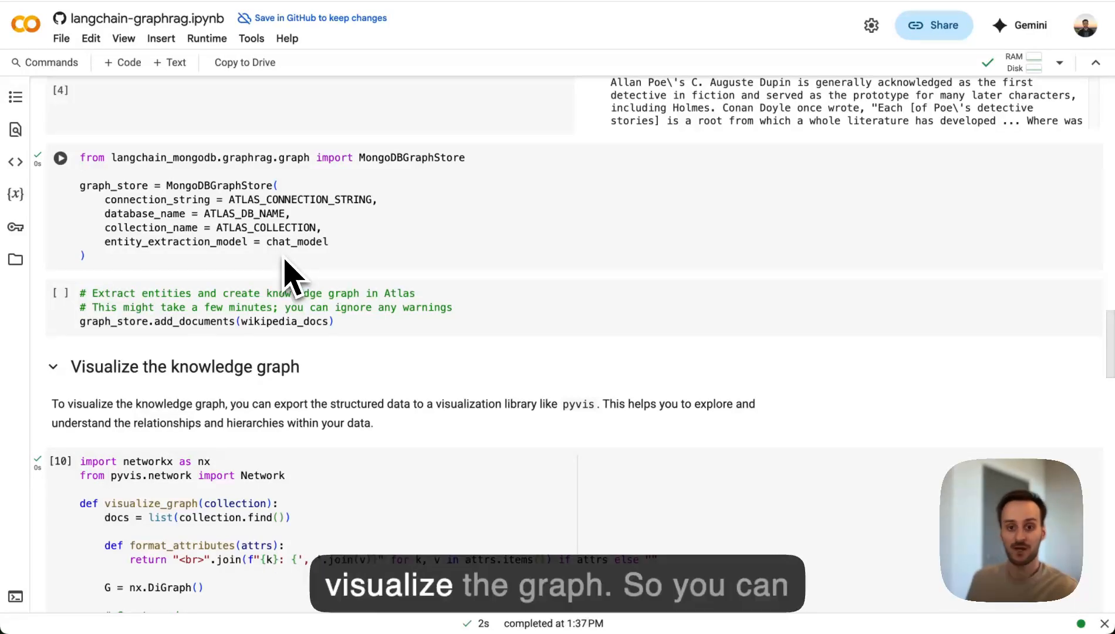
pyautogui.scroll(-3)
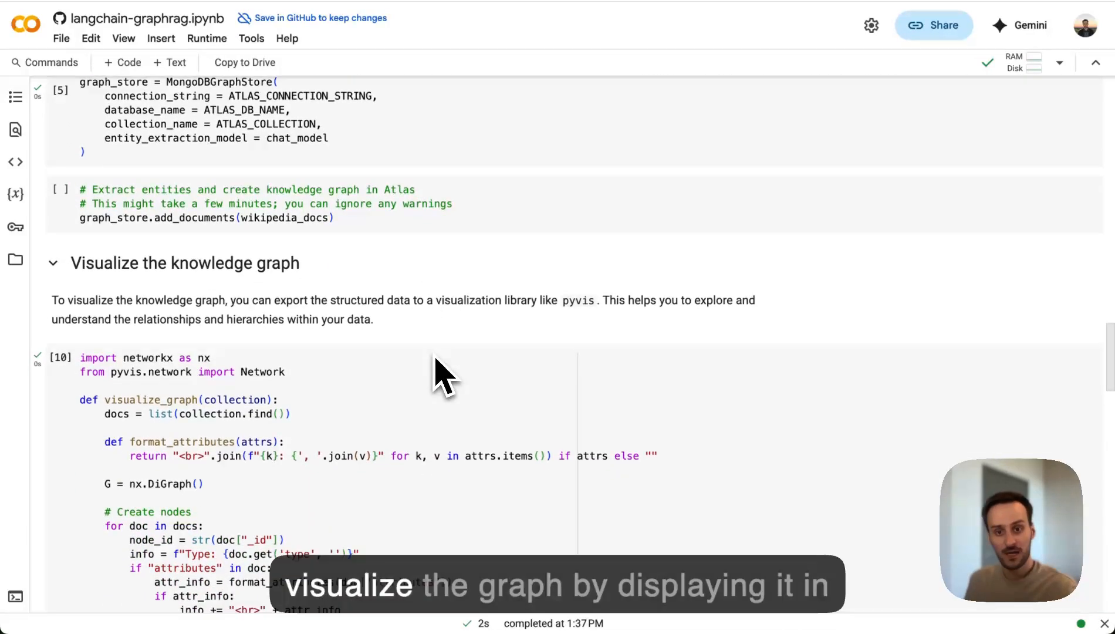
pyautogui.moveTo(442, 420)
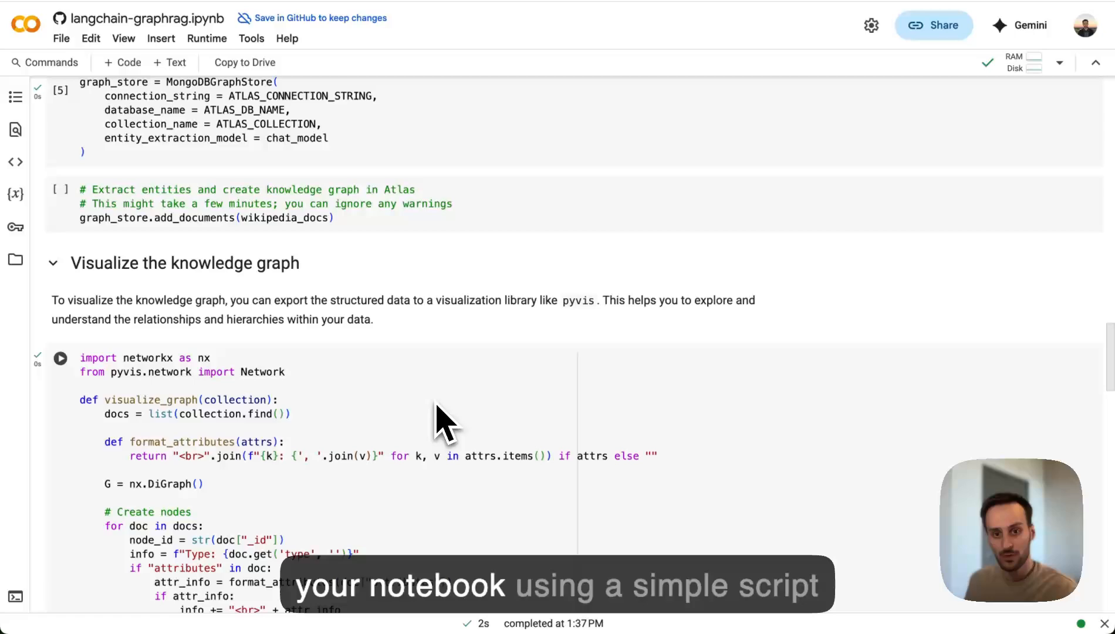
pyautogui.scroll(-3)
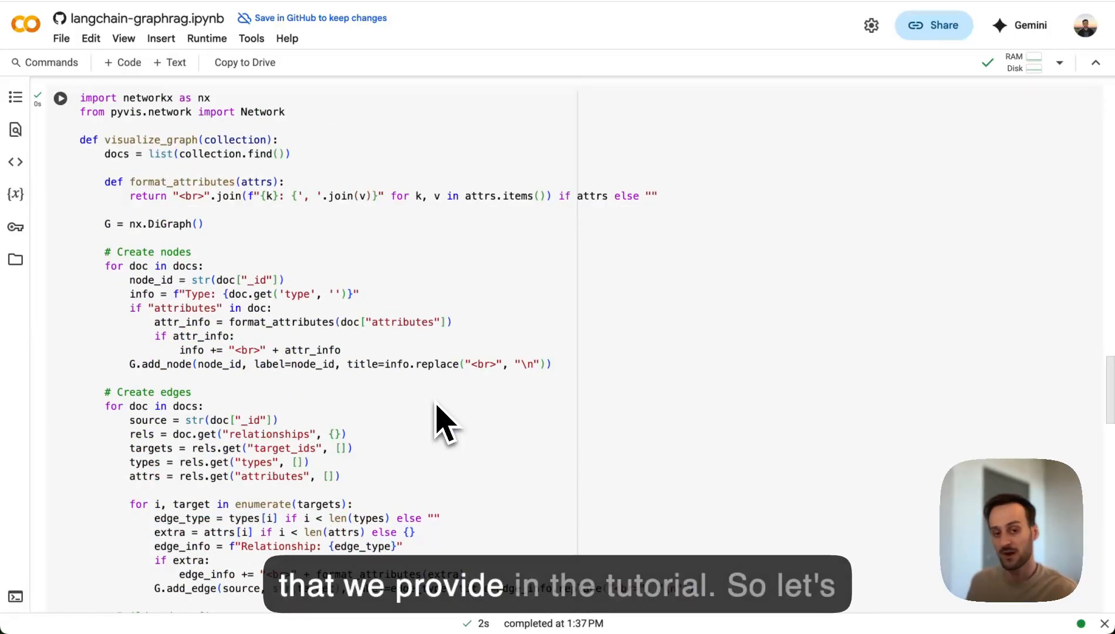
pyautogui.scroll(-3)
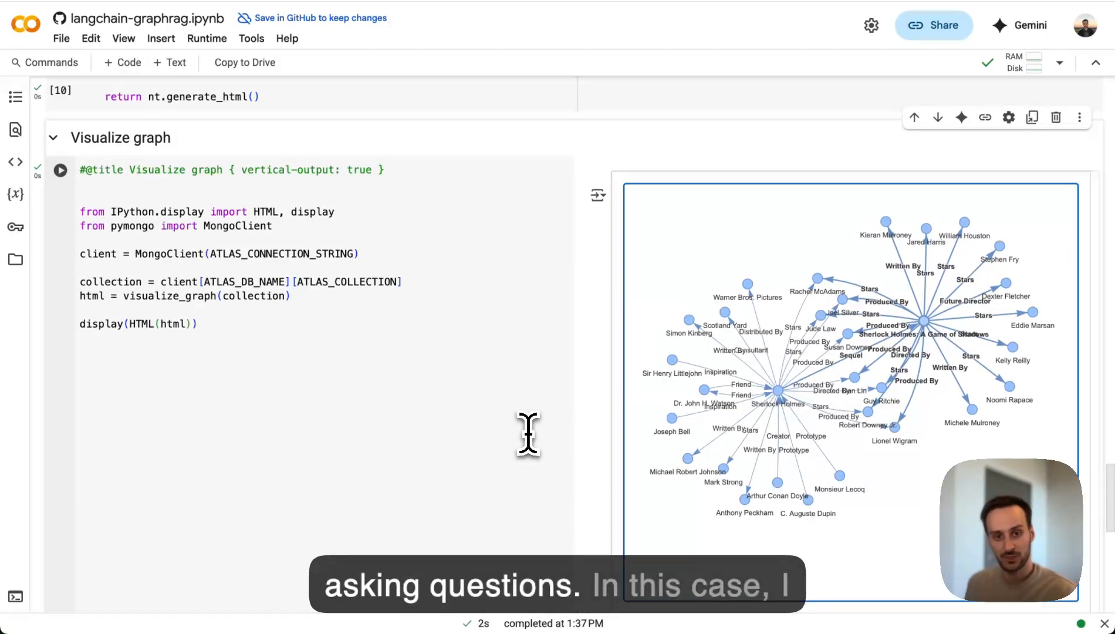
pyautogui.scroll(-3)
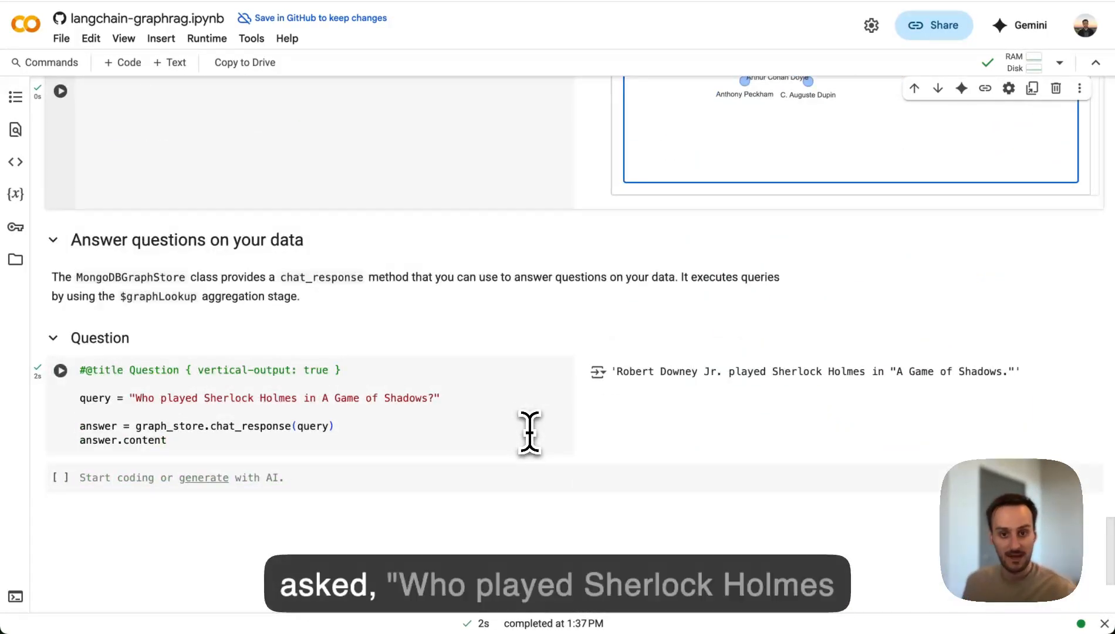